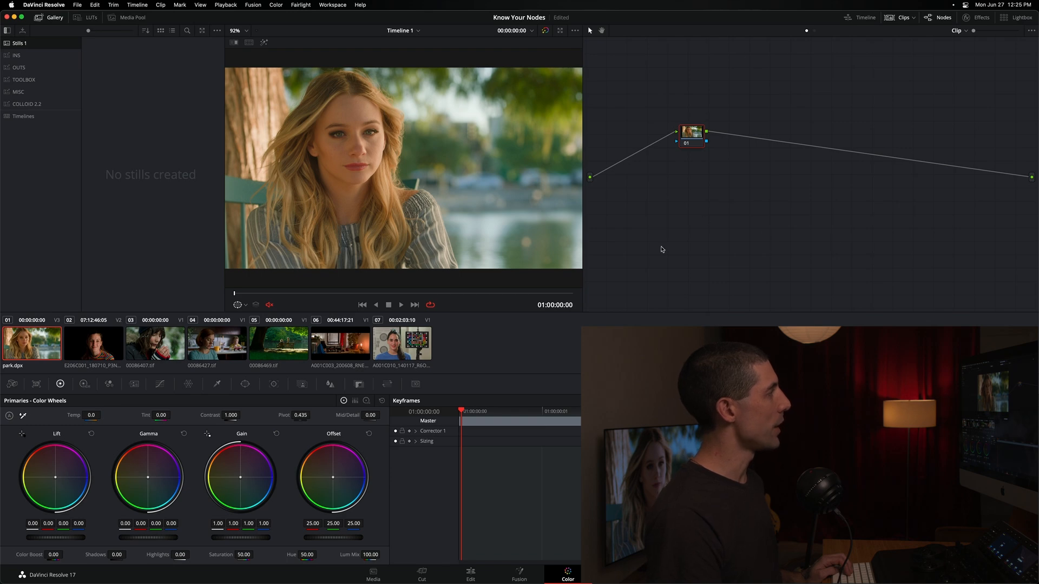
mouse_move(644, 258)
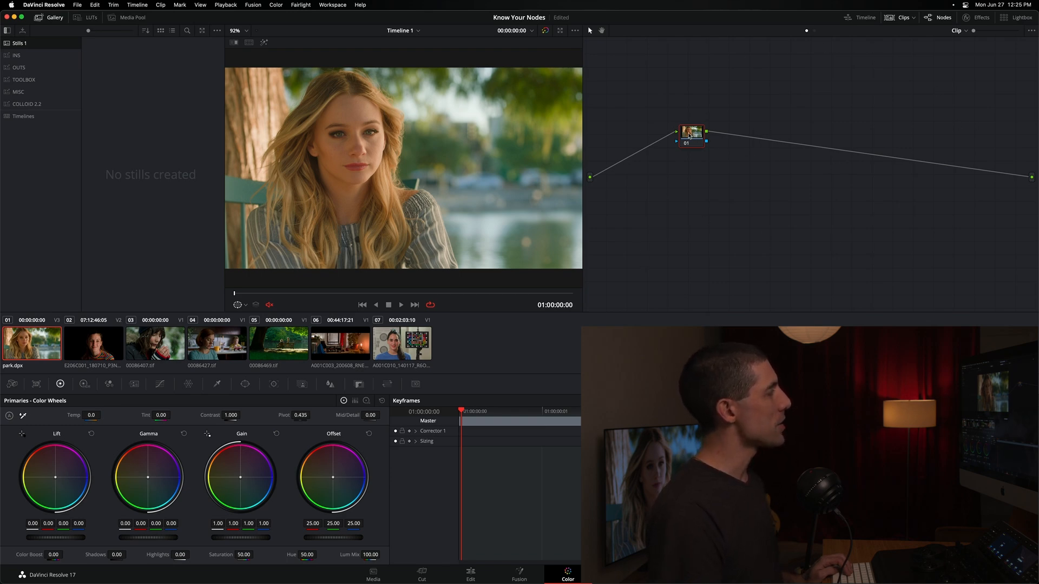
Nudge corrector node 01 slightly left in the node graph.
left_click_drag(692, 133, 675, 128)
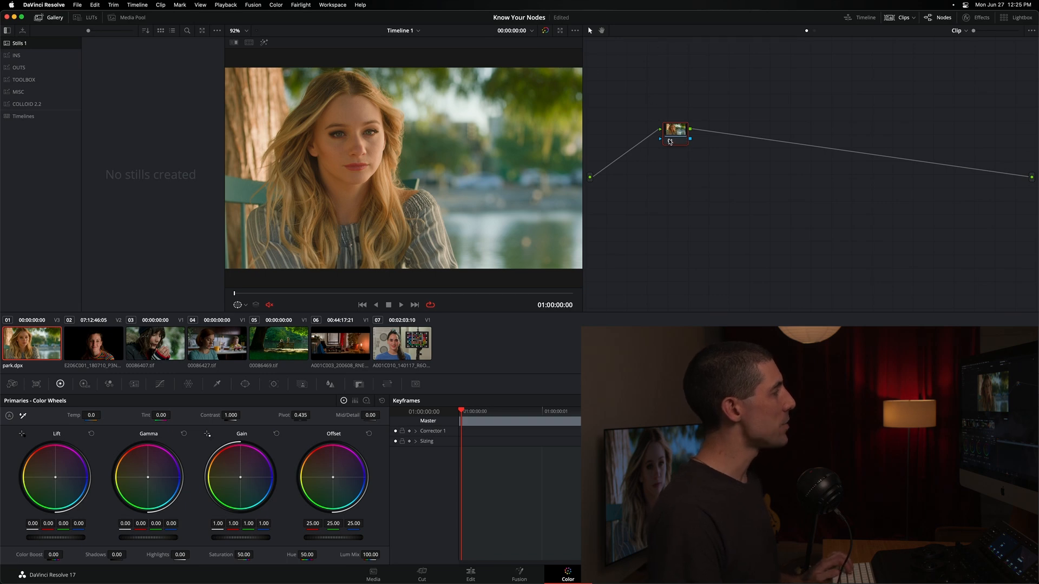
Open node 01's context menu to label it EXPOSURE.
right_click(675, 130)
type("EXPOSURE")
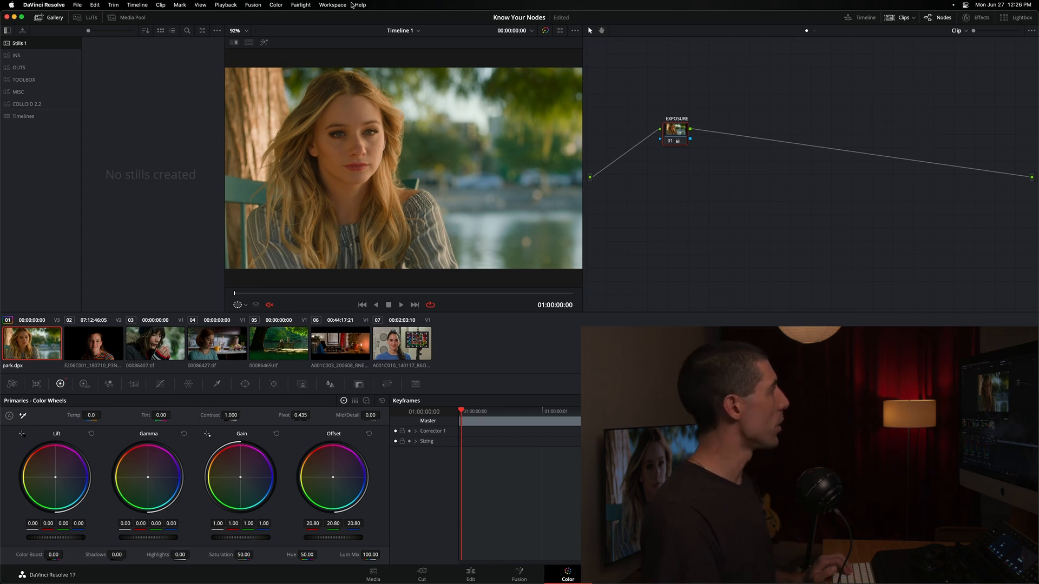
Add a serial node after EXPOSURE and label it CONTRAST.
left_click(275, 5)
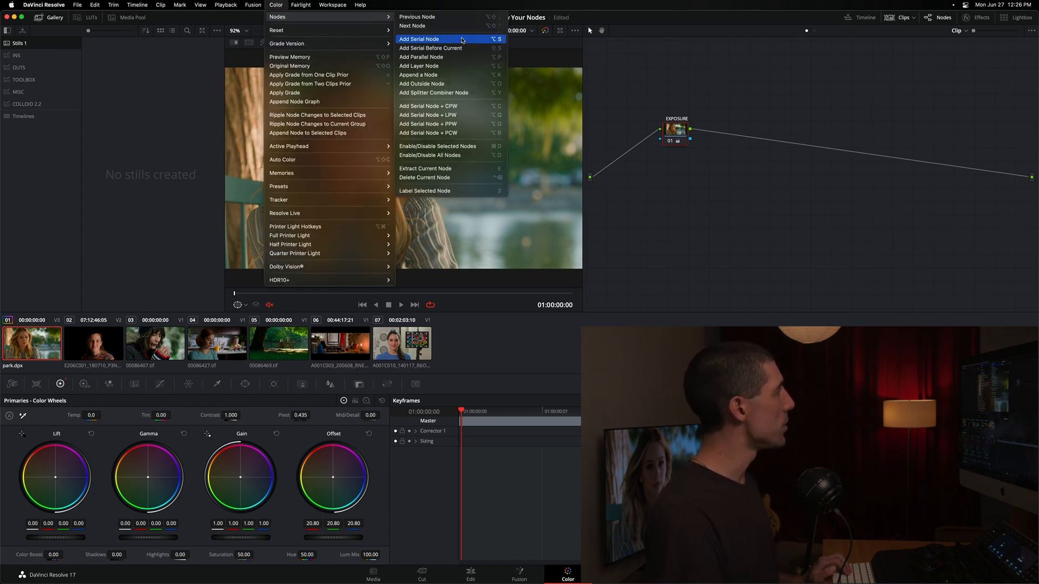
mouse_move(691, 112)
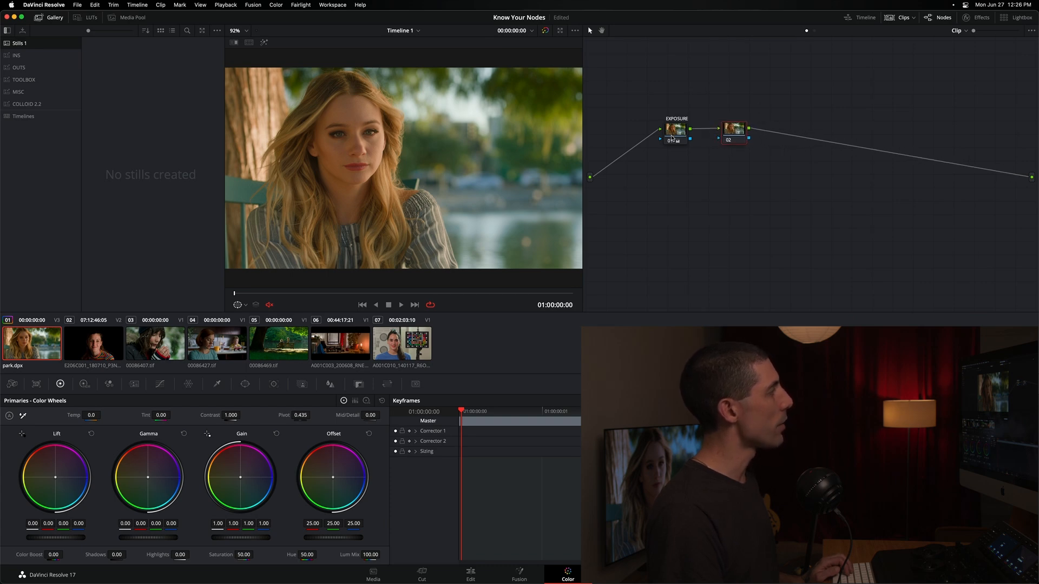
right_click(734, 129)
type("CONTRAST")
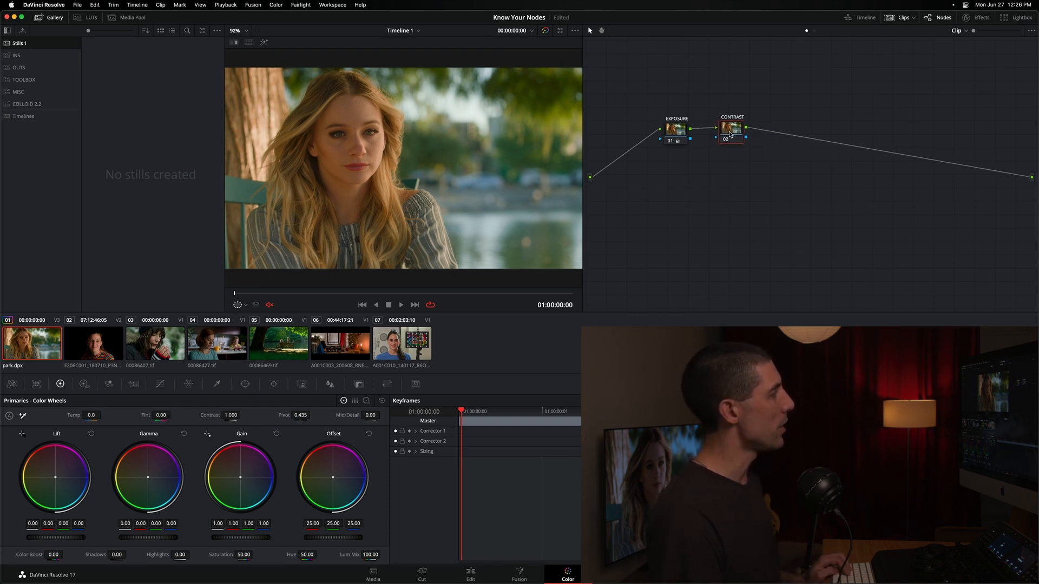
left_click(733, 128)
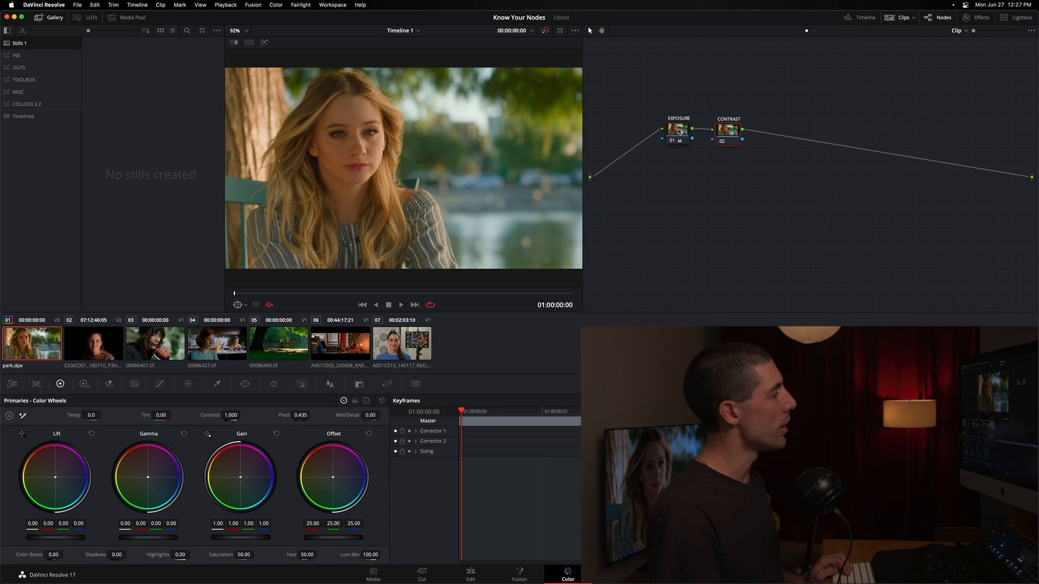
mouse_move(605, 150)
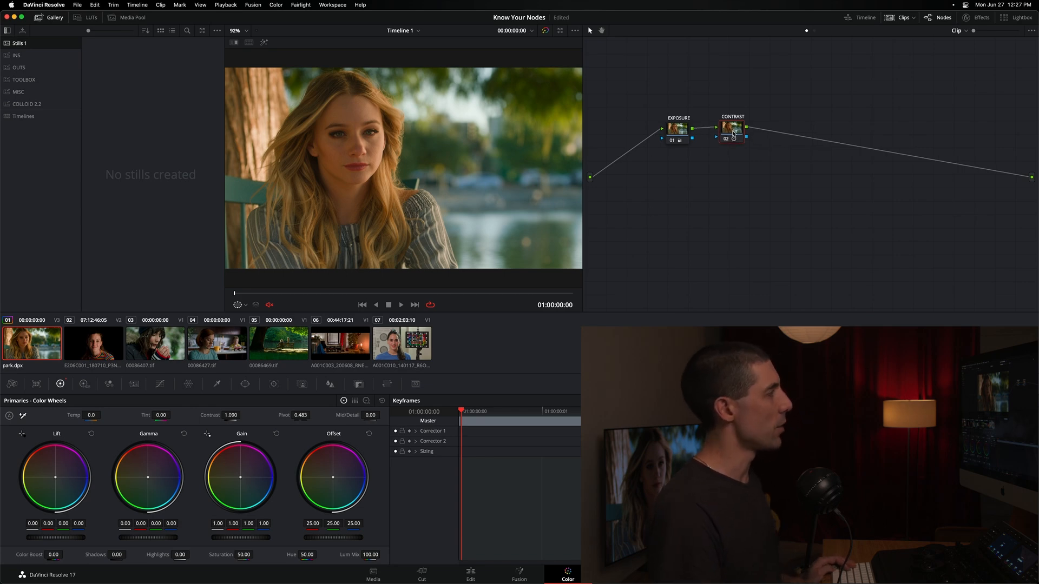
Rename the third serial node to BALANCE.
right_click(772, 126)
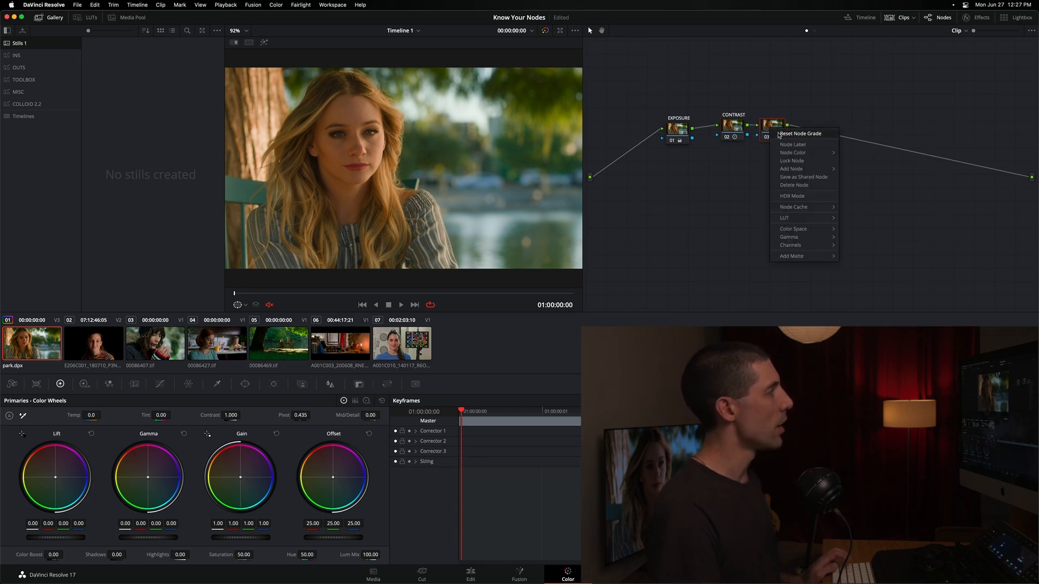
left_click(793, 145)
type("BALANCE")
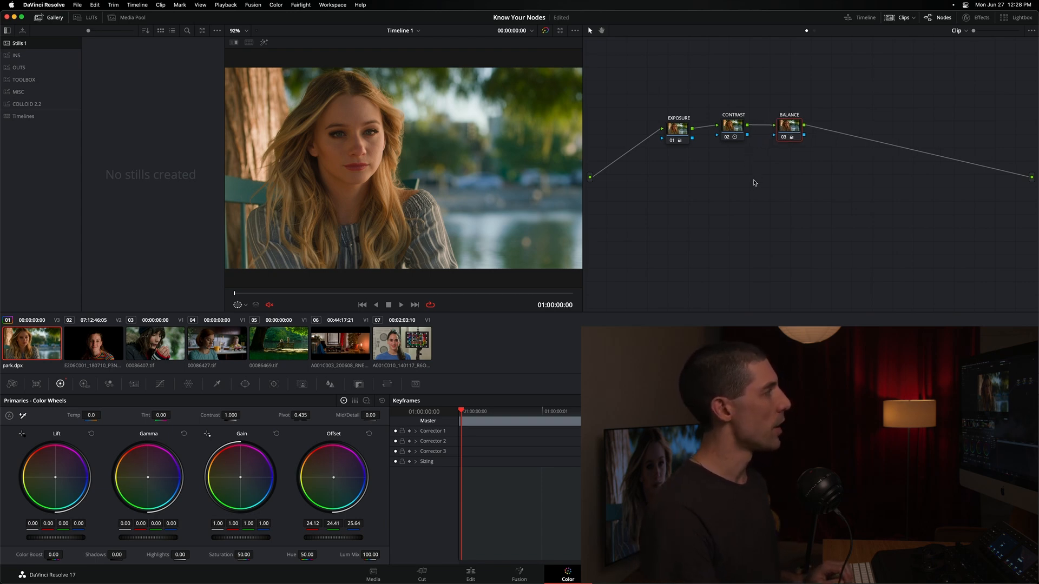
mouse_move(783, 184)
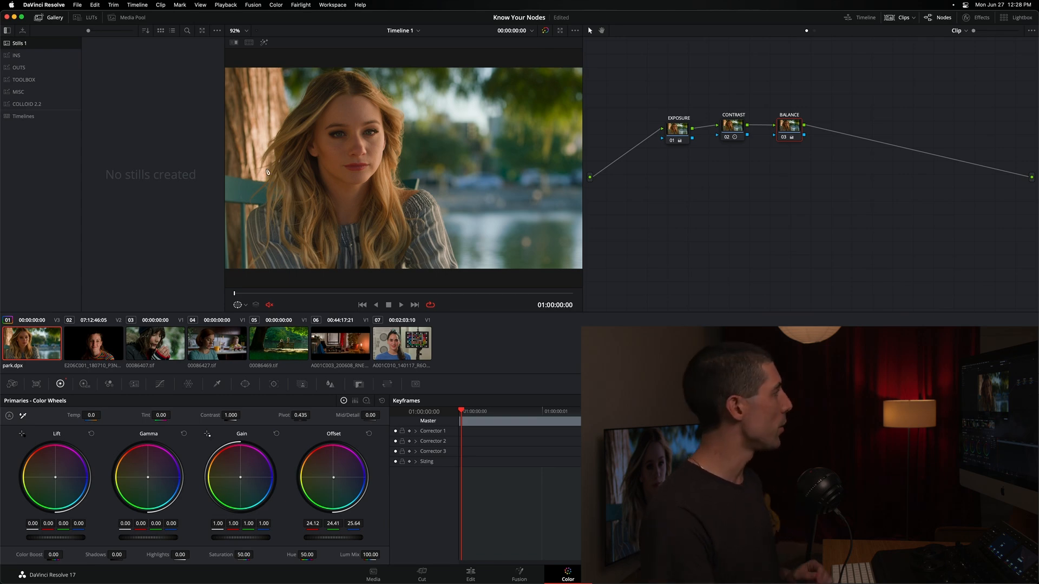
Add parallel node 04 beside BALANCE and move it lower in the graph.
left_click(275, 5)
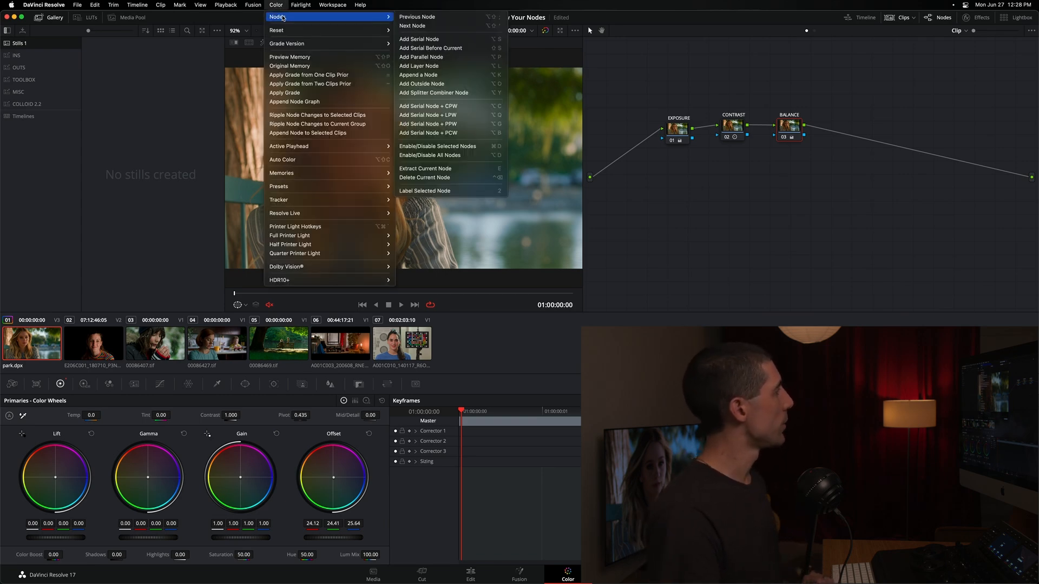
mouse_move(421, 56)
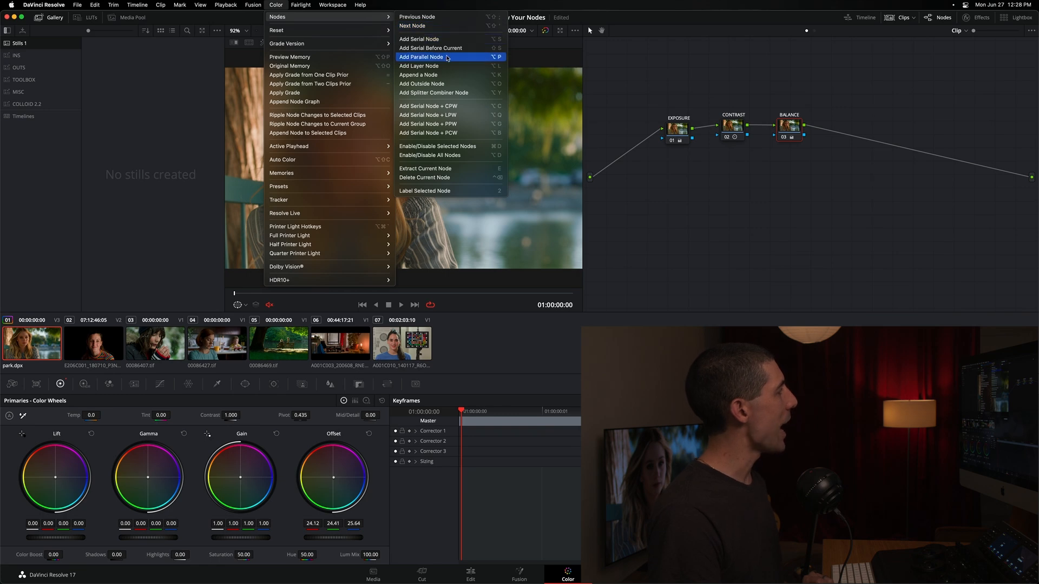
left_click(421, 57)
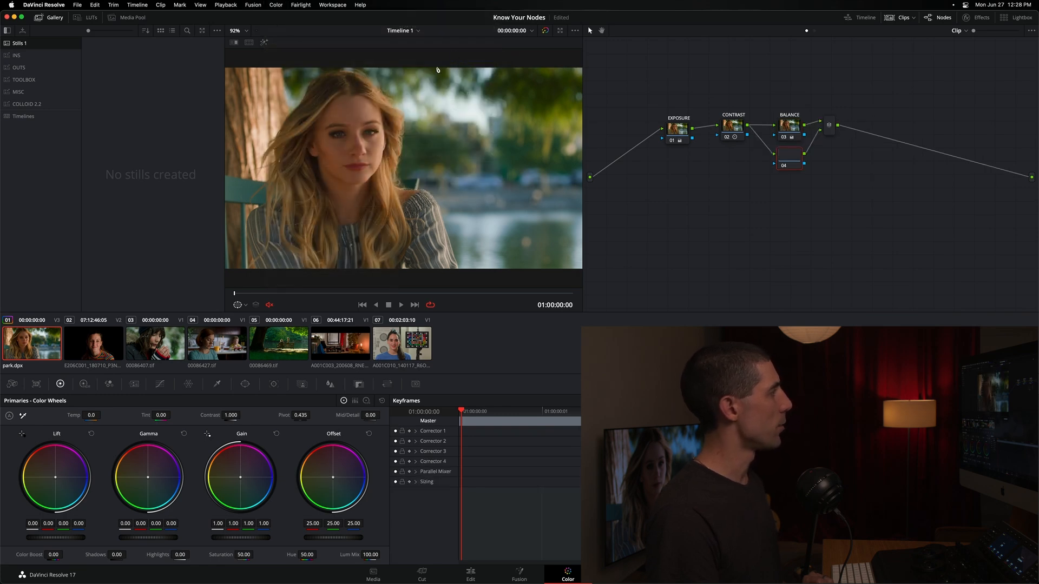
left_click_drag(788, 145, 791, 178)
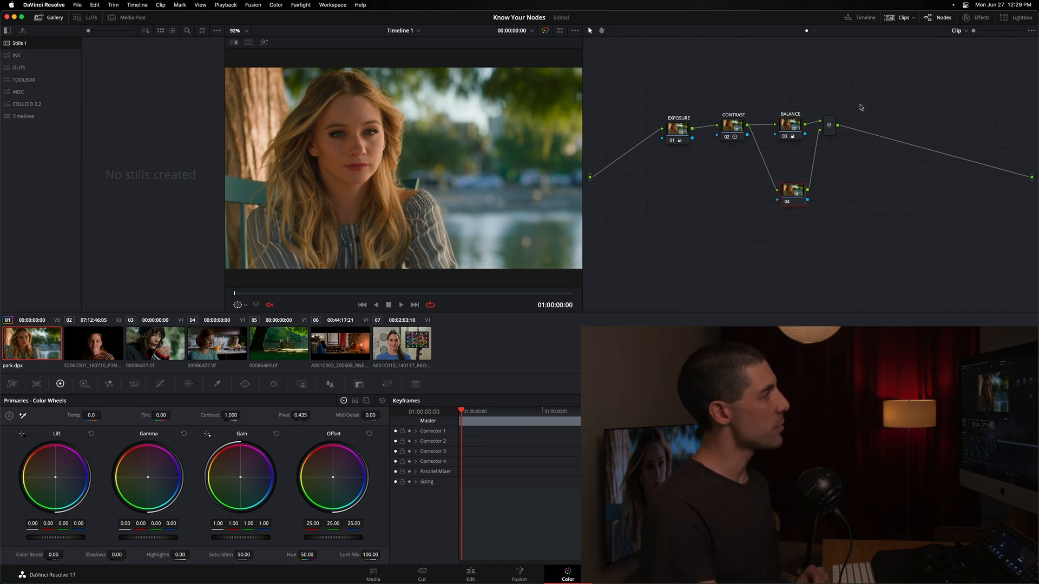
Select the lower parallel node to work on its hue-versus-hue curve.
left_click(832, 126)
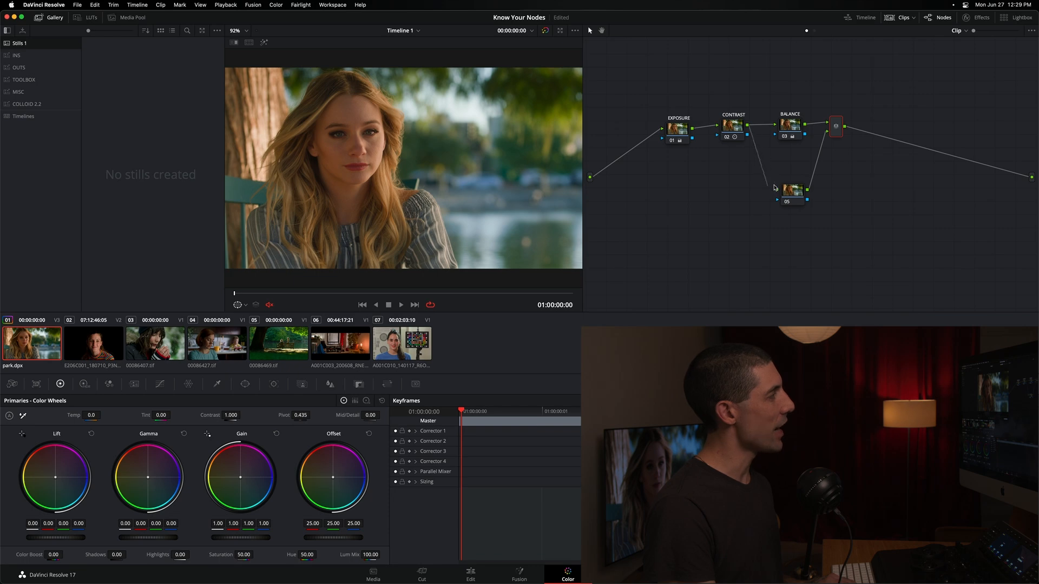
mouse_move(758, 189)
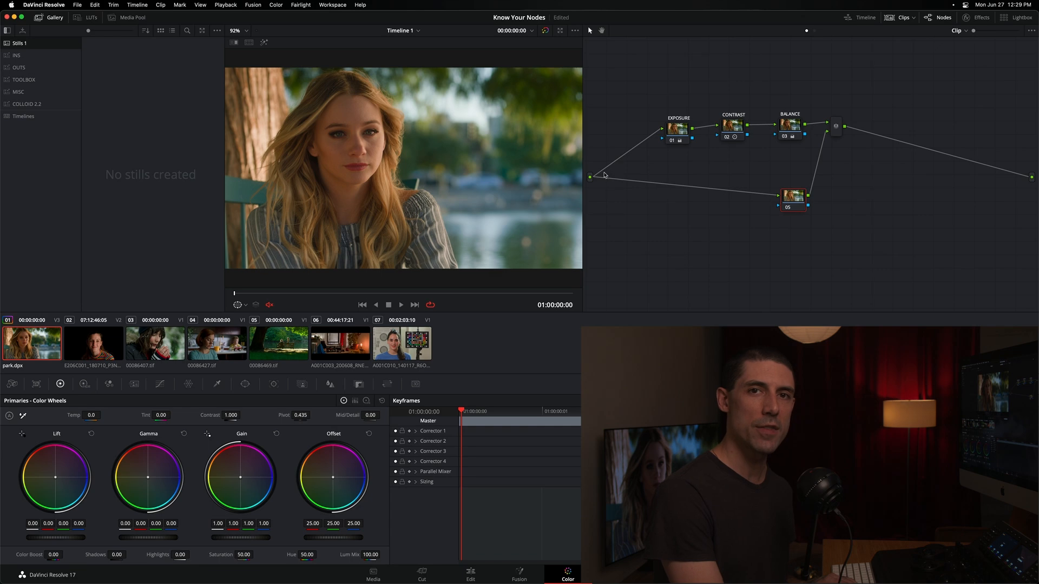
mouse_move(790, 147)
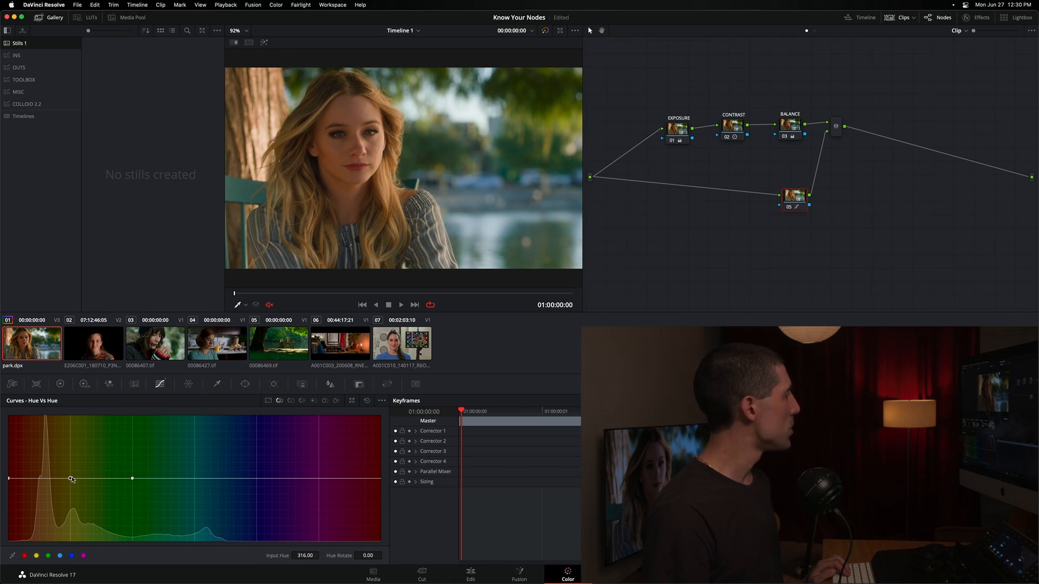
Rotate the reddish skin hues about 4 degrees on the lower node's Hue vs Hue curve.
left_click_drag(72, 479, 72, 478)
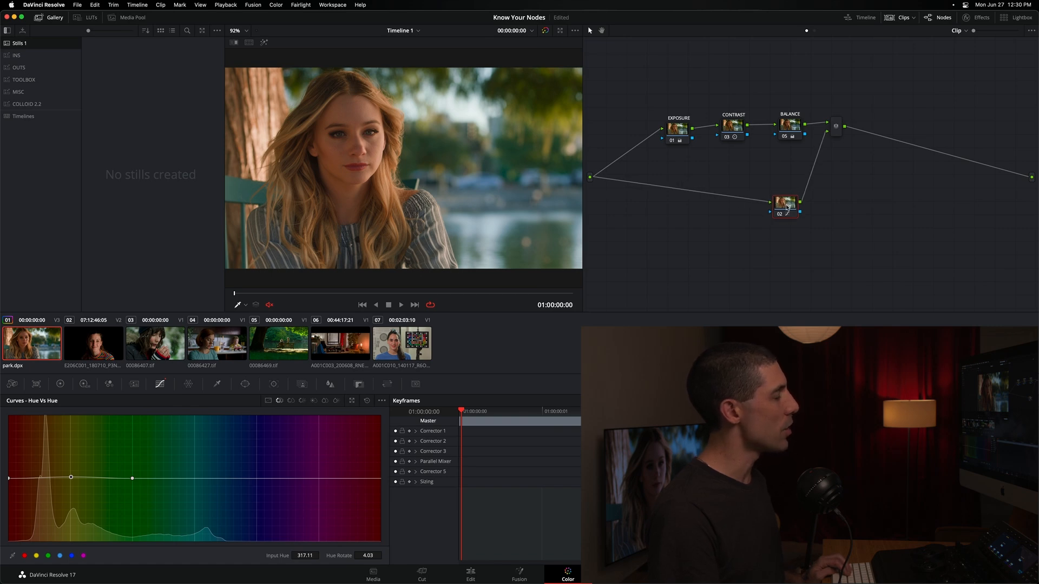
mouse_move(814, 188)
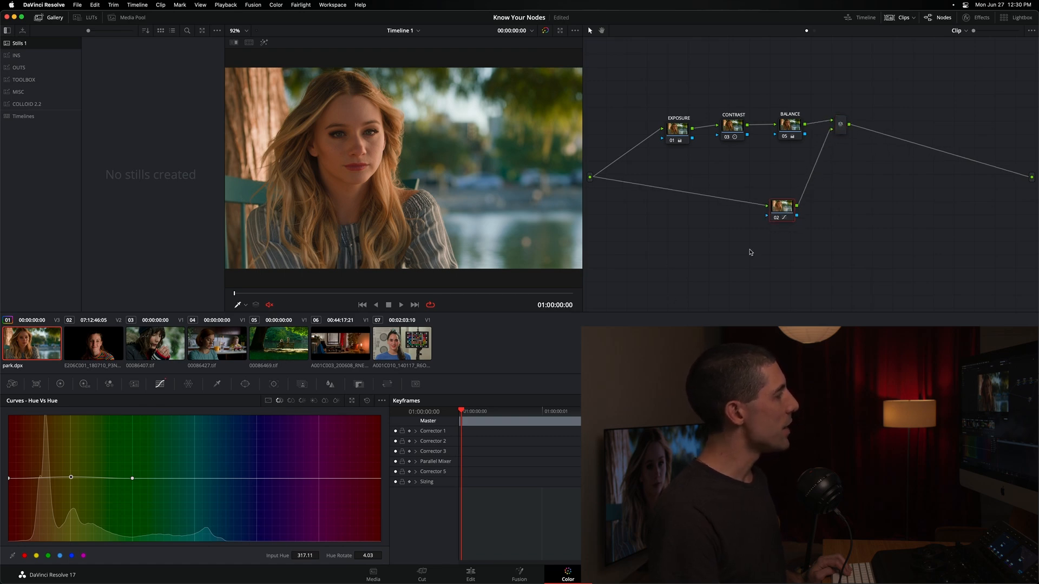
left_click(782, 206)
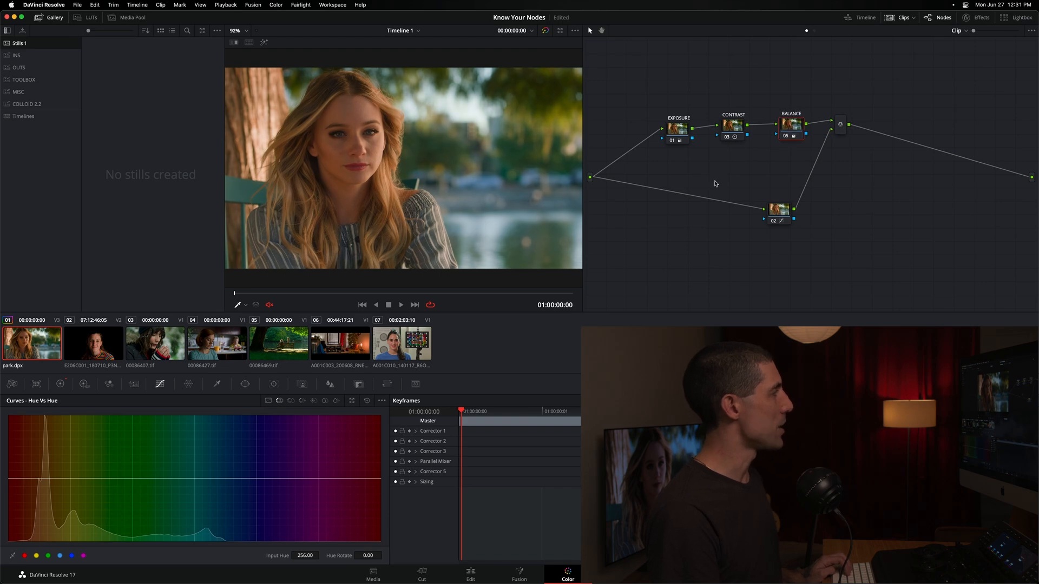
left_click(85, 384)
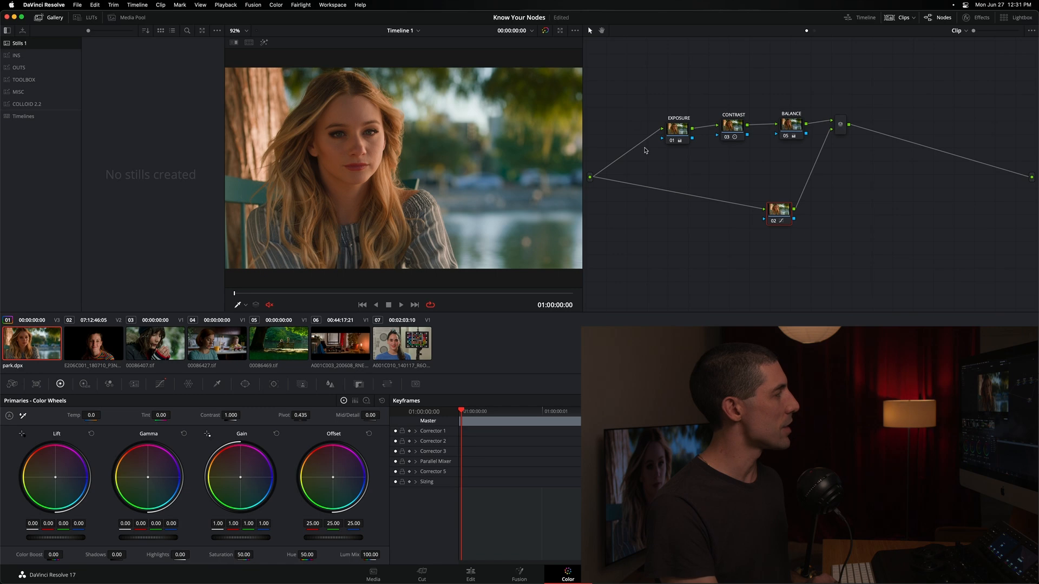
mouse_move(585, 150)
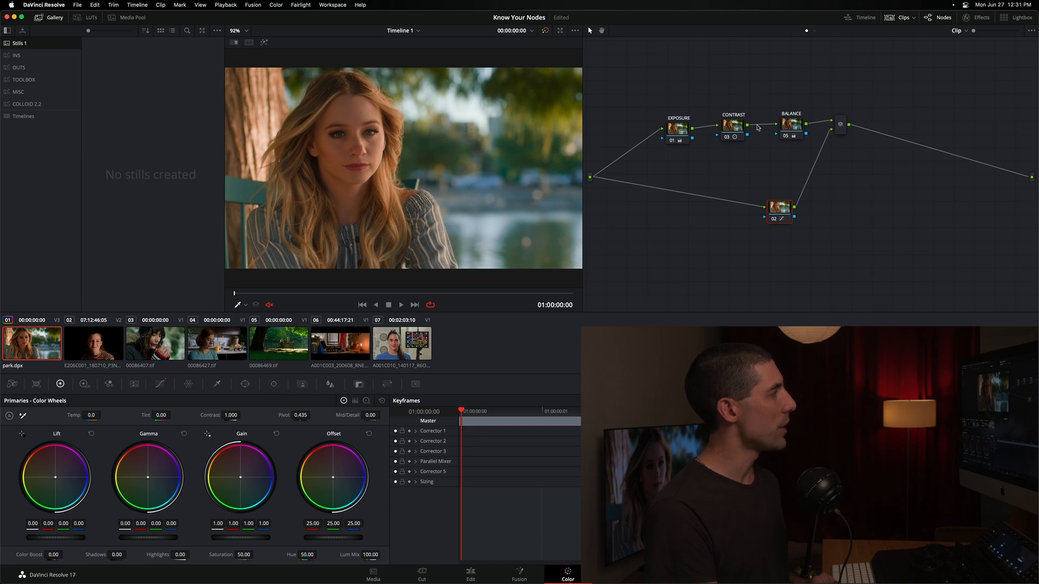
mouse_move(762, 151)
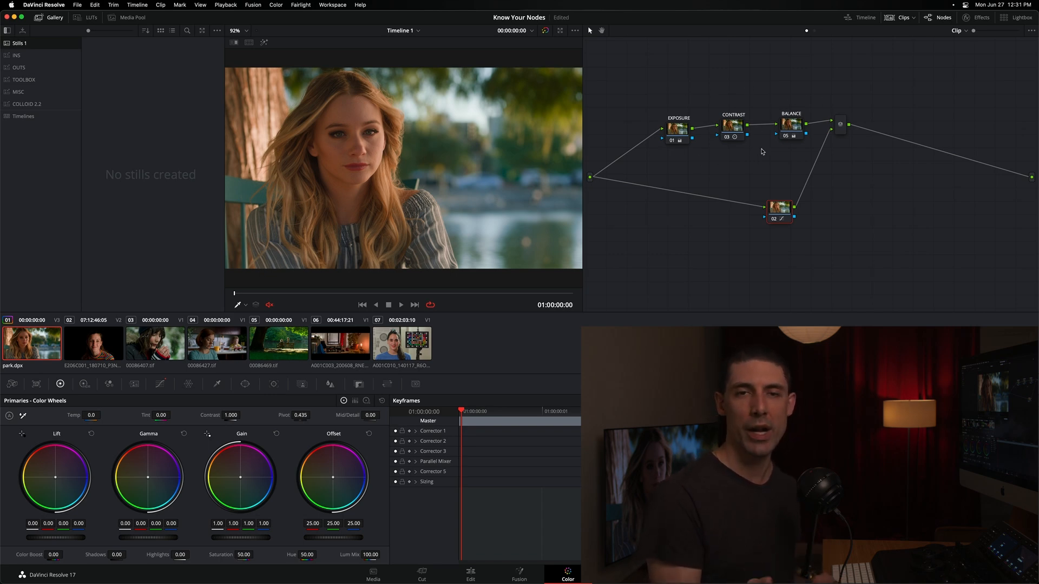
mouse_move(789, 250)
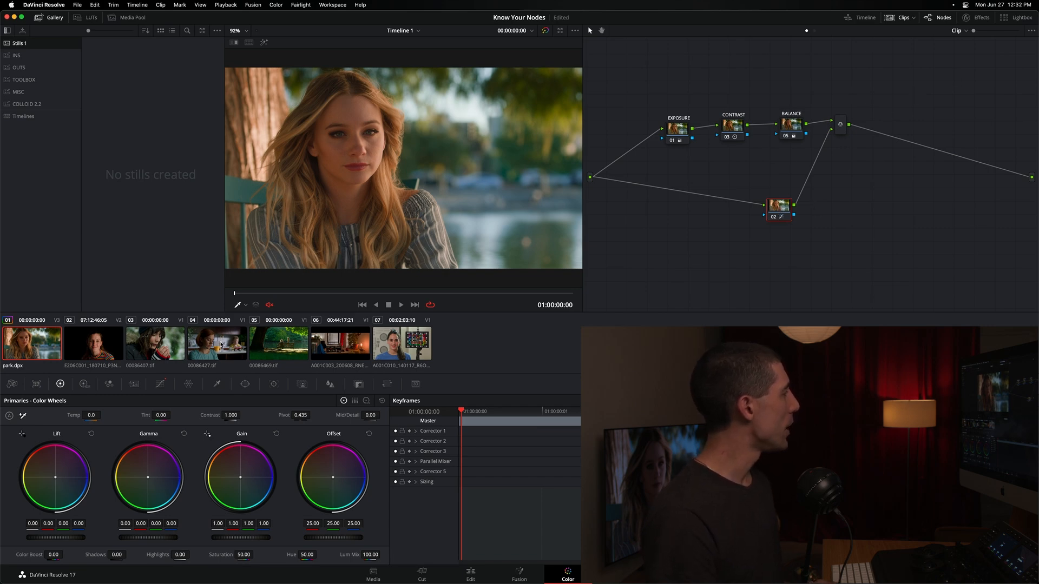
Select kitchen clip 04 and apply the park shot's grade to it.
left_click(218, 342)
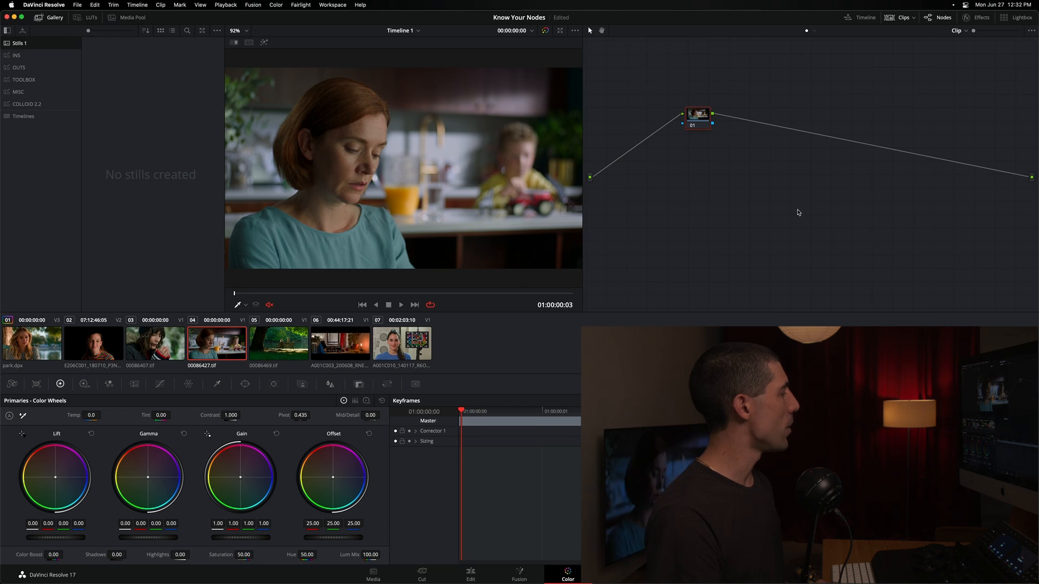
mouse_move(726, 197)
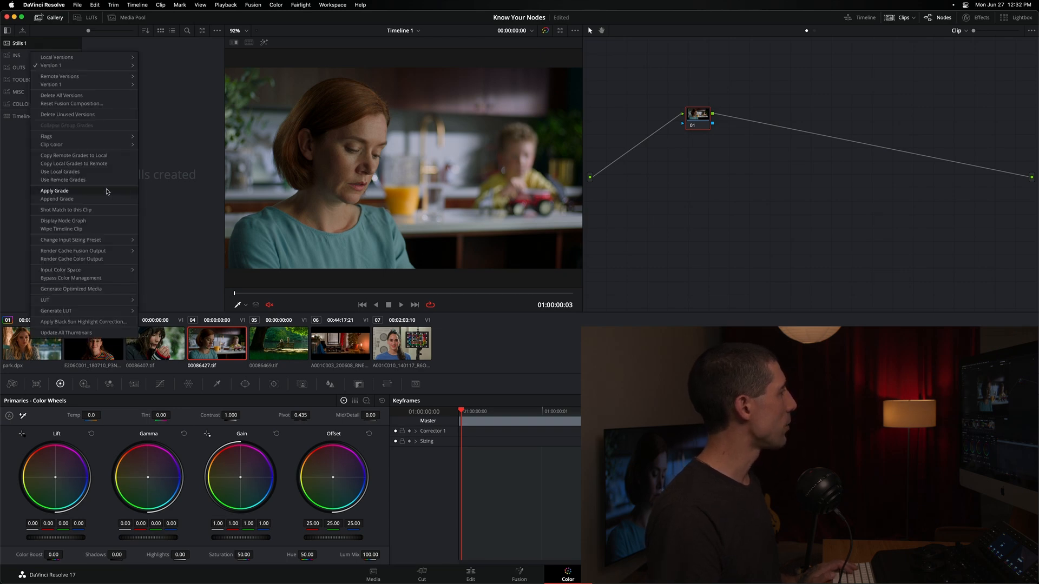
left_click(54, 191)
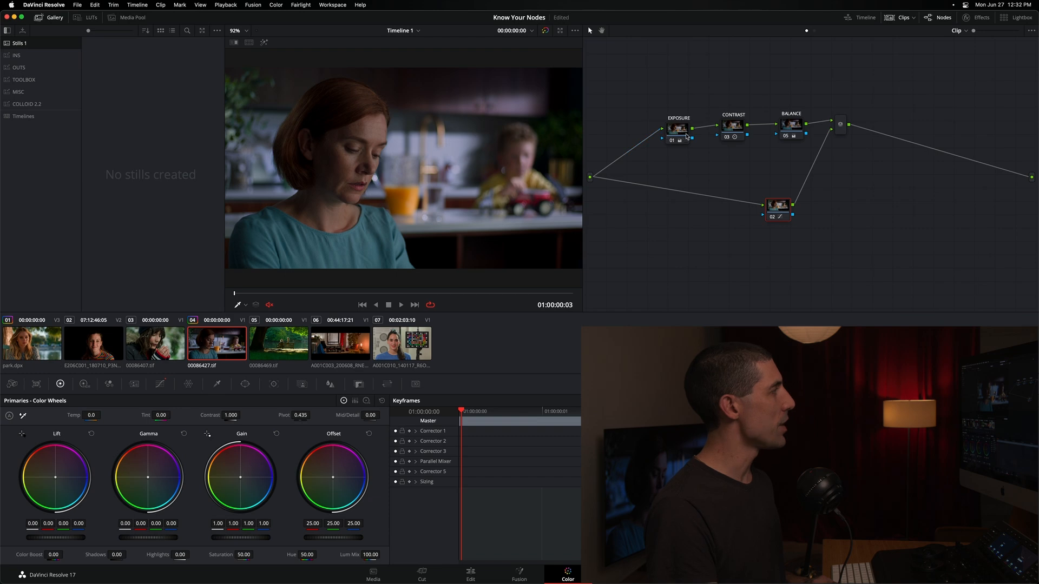
mouse_move(777, 191)
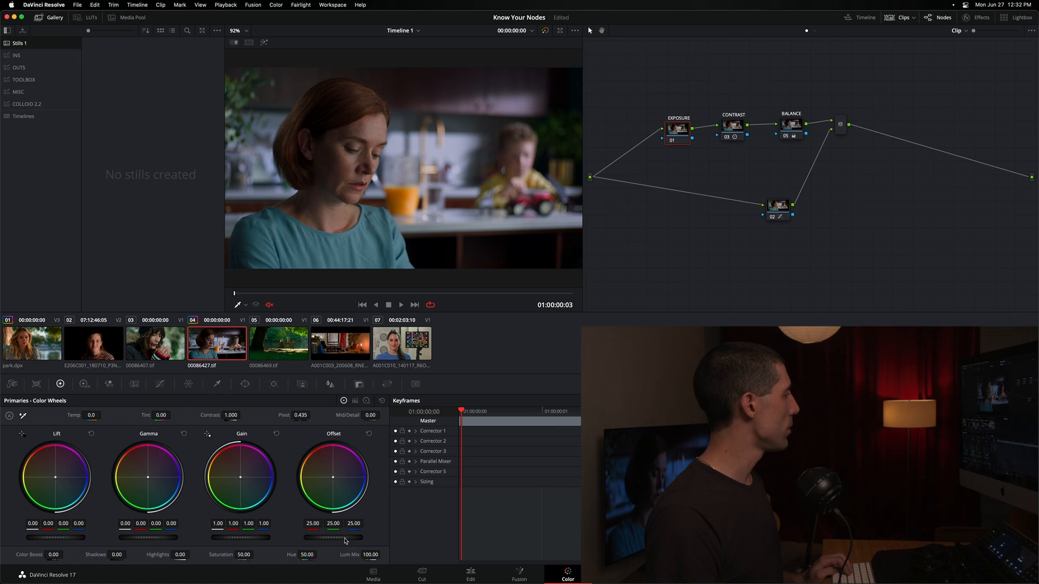
Adjust shot four's exposure offset and contrast.
left_click_drag(348, 538, 341, 538)
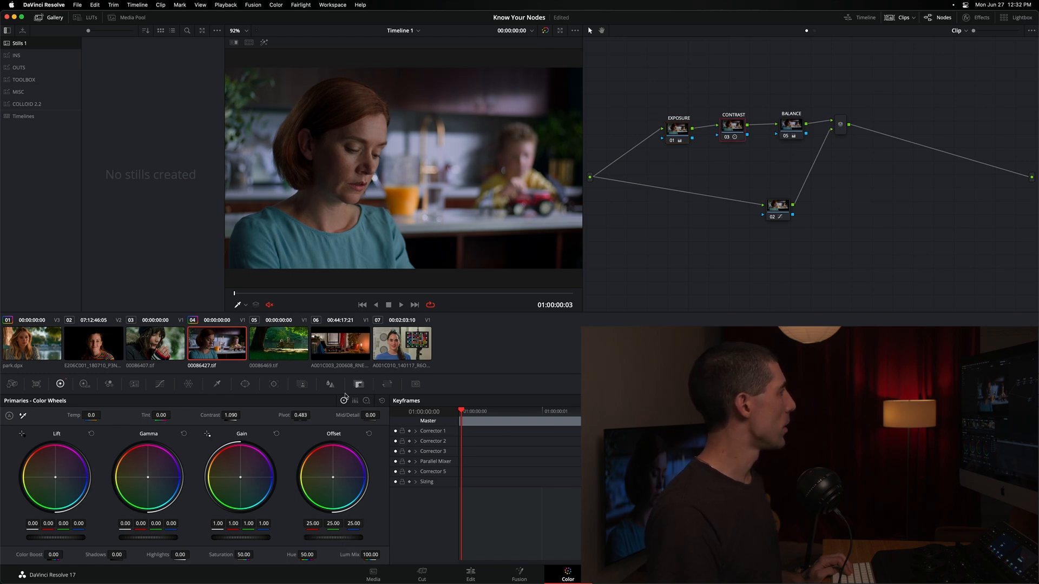
left_click_drag(232, 416, 235, 417)
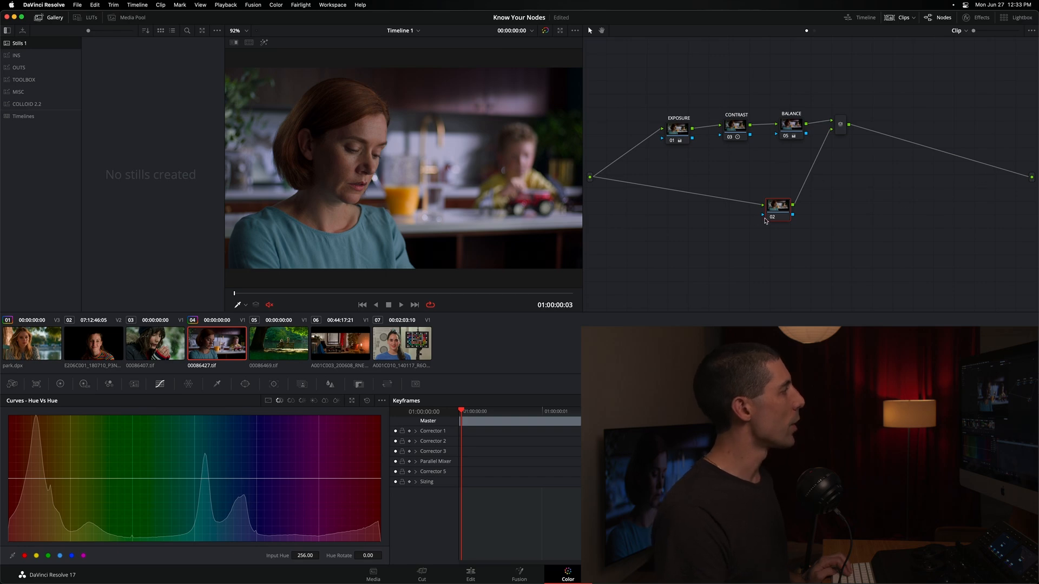
Shift node 02 left and add serial node 04 after it.
left_click_drag(779, 207, 682, 204)
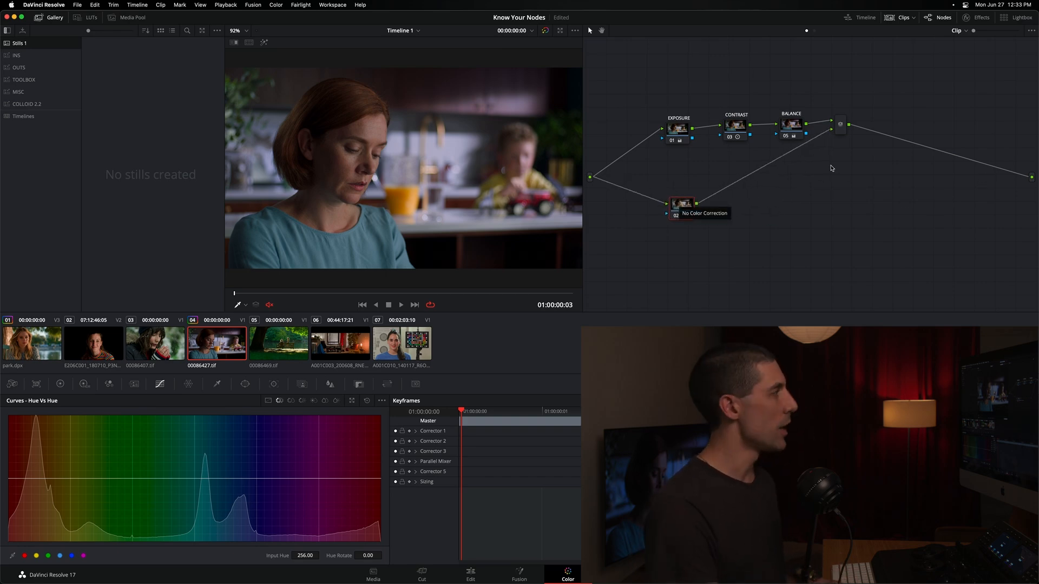
left_click(677, 205)
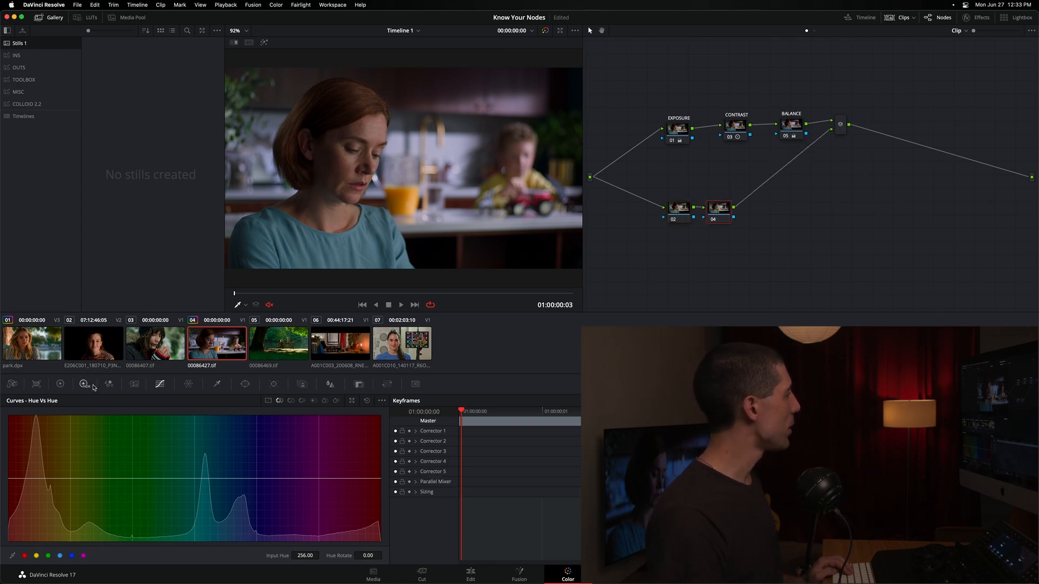
Add a Circle window to node 04, stretched into a tilted, feathered oval over the woman's face.
left_click(245, 385)
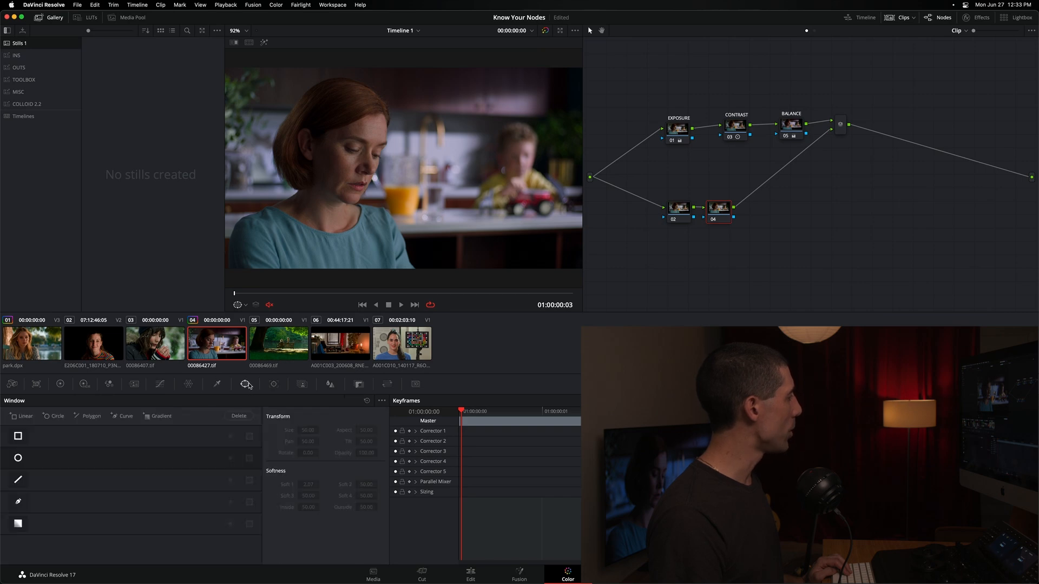
left_click(18, 458)
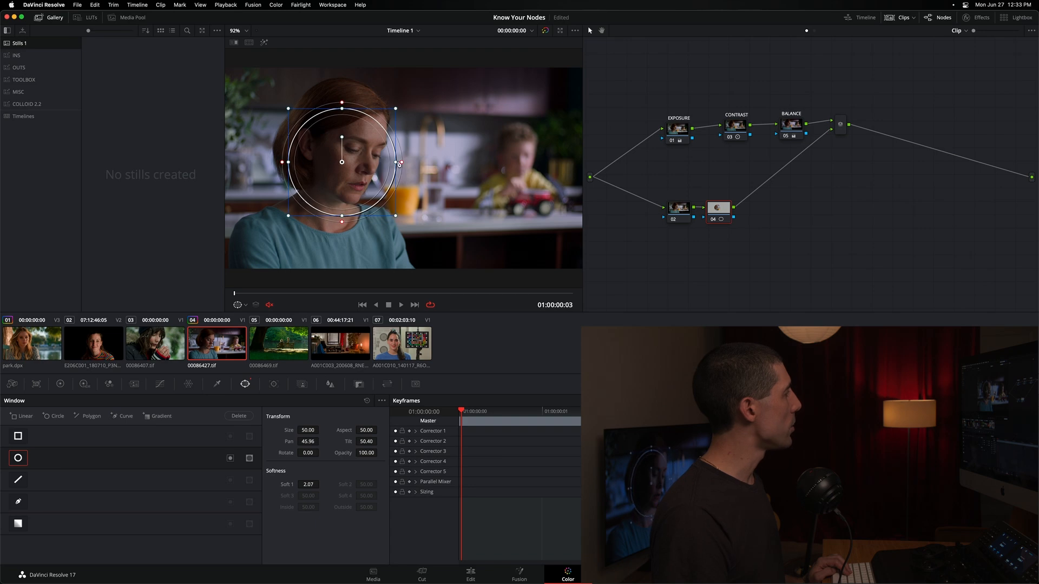
left_click_drag(401, 162, 383, 163)
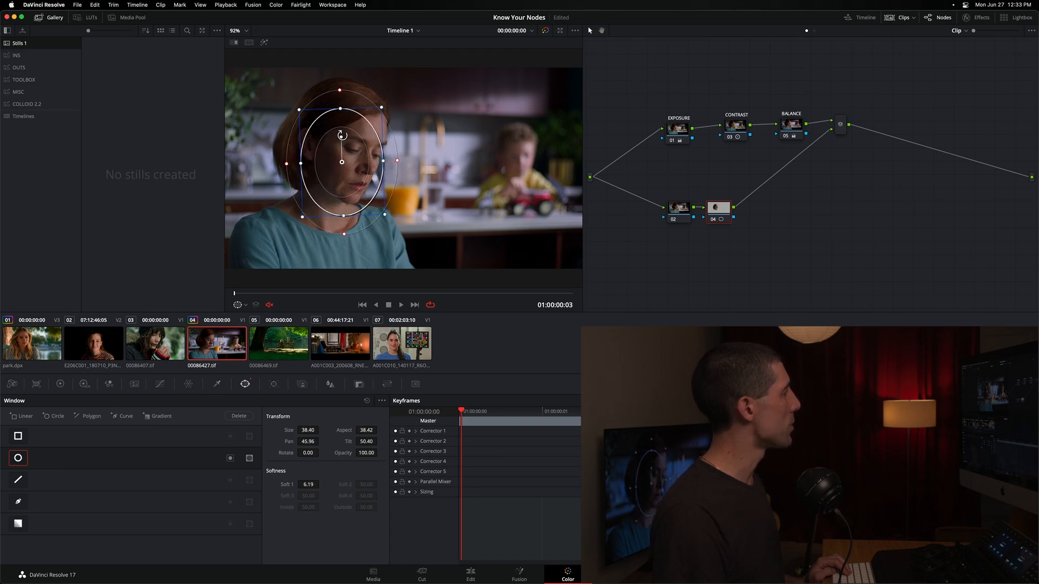
left_click_drag(342, 119, 354, 136)
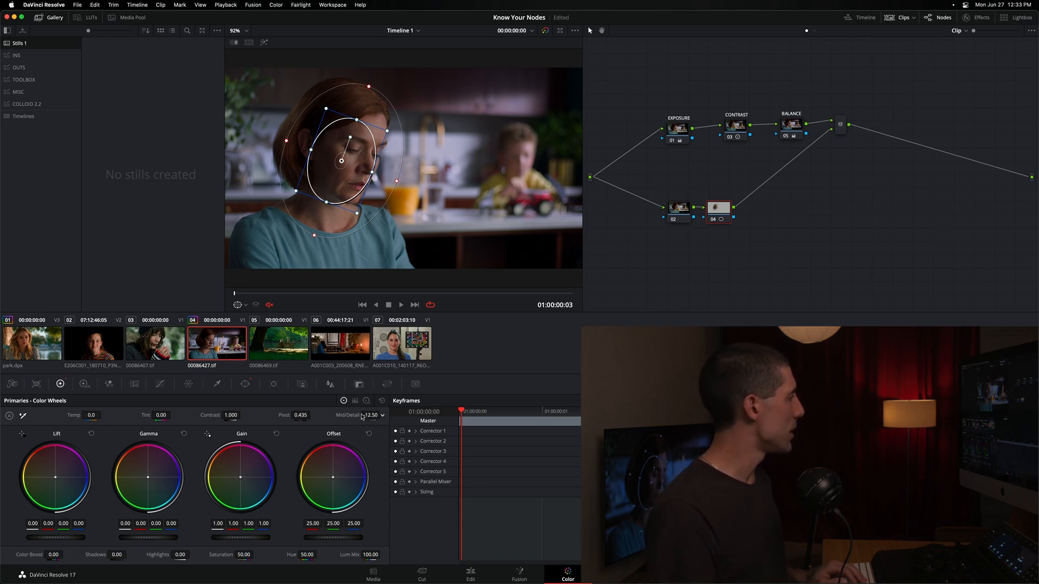
Lower node 04's Mid/Detail to -9.50 and add serial node 06 after it.
left_click(369, 416)
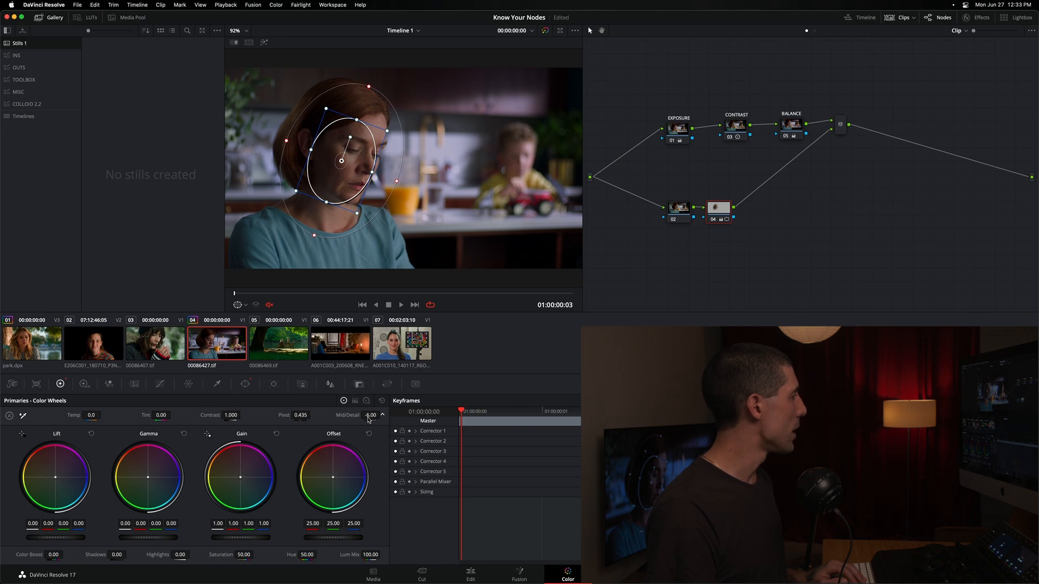
left_click_drag(371, 415, 372, 417)
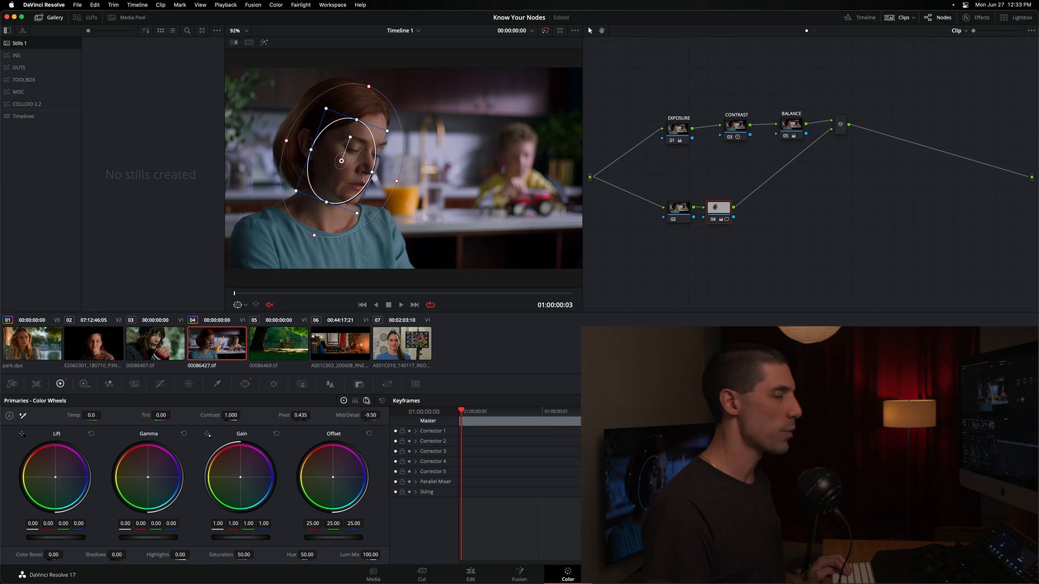
mouse_move(366, 401)
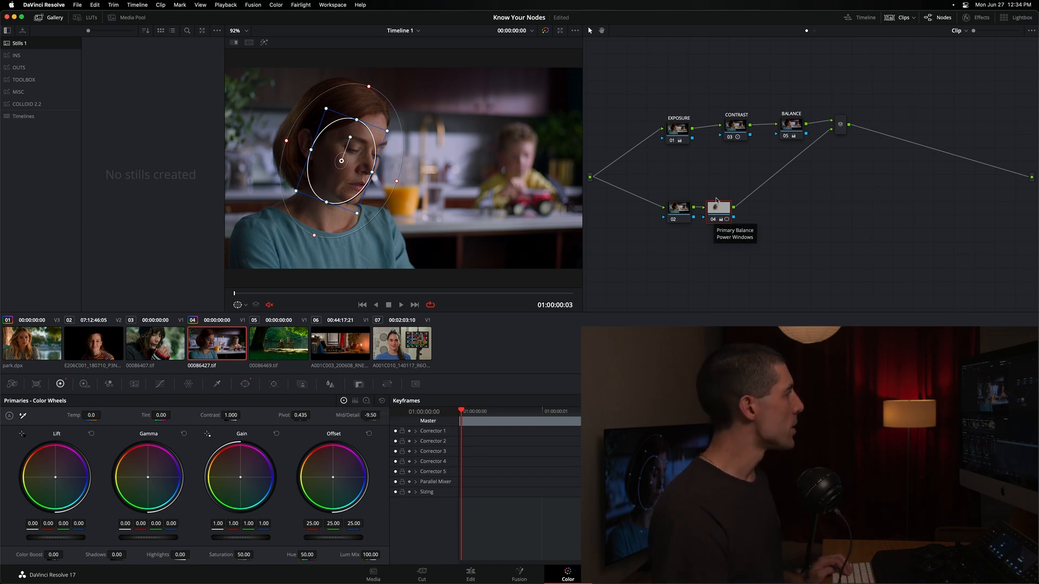
left_click(718, 208)
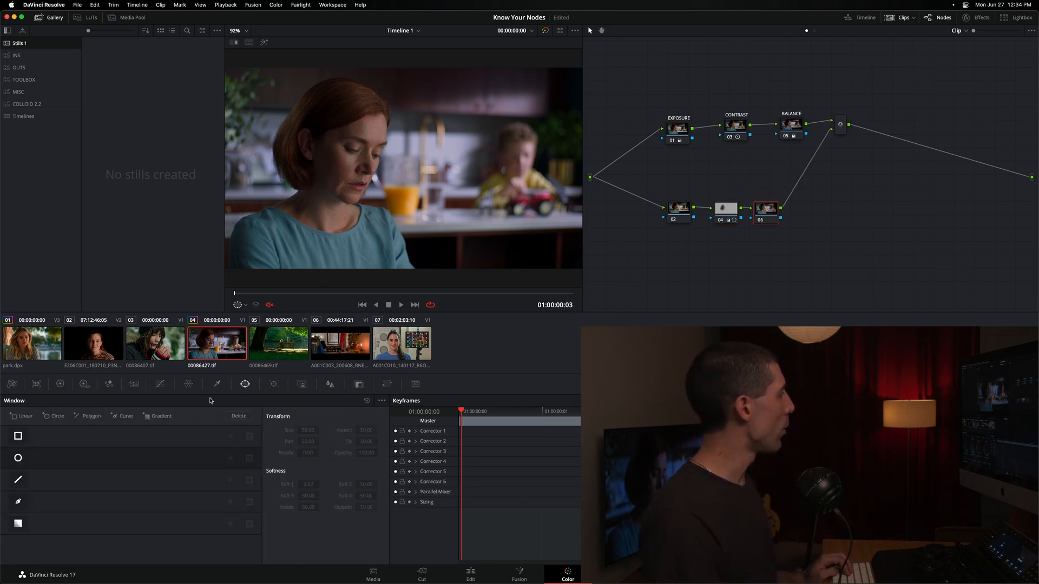
Add a circle window to node 06 and invert it.
left_click(18, 458)
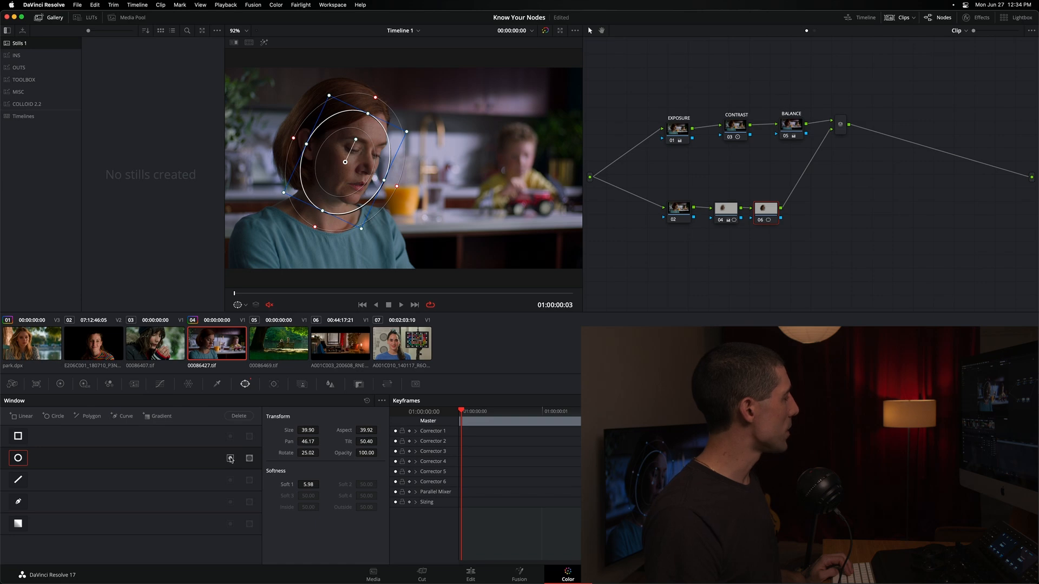
left_click(231, 458)
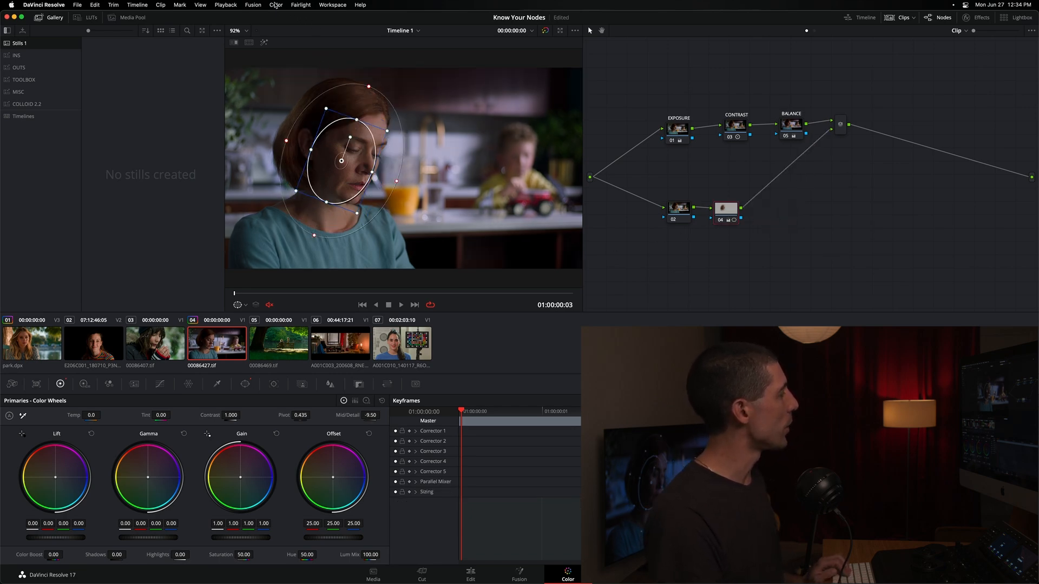
Choose Add Outside Node from the Color menu for node 04's surroundings.
left_click(275, 4)
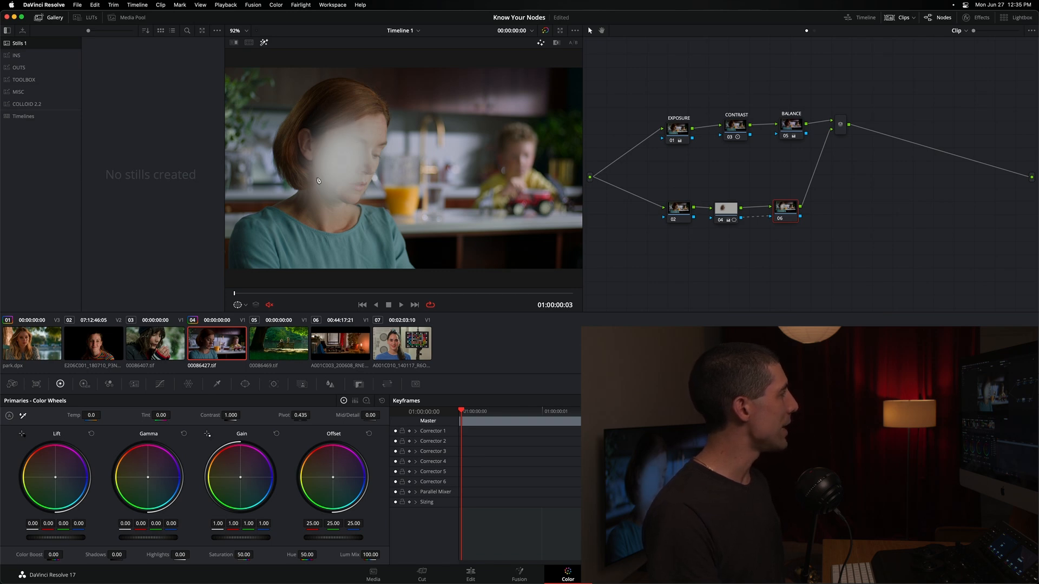
mouse_move(286, 157)
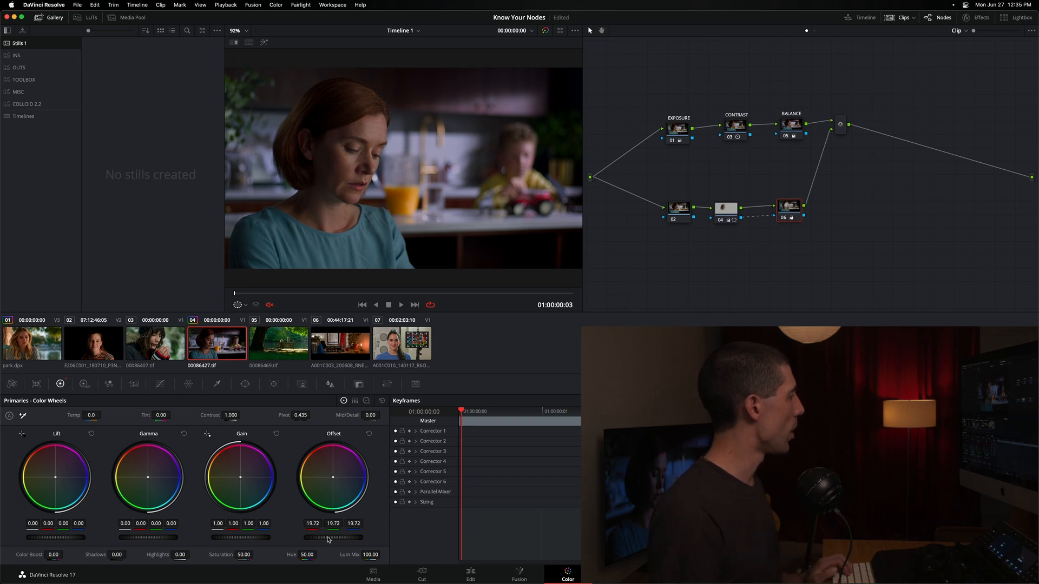
Lower node 06's Offset master wheel to 20.27, darkening outside the face.
left_click_drag(318, 538, 324, 538)
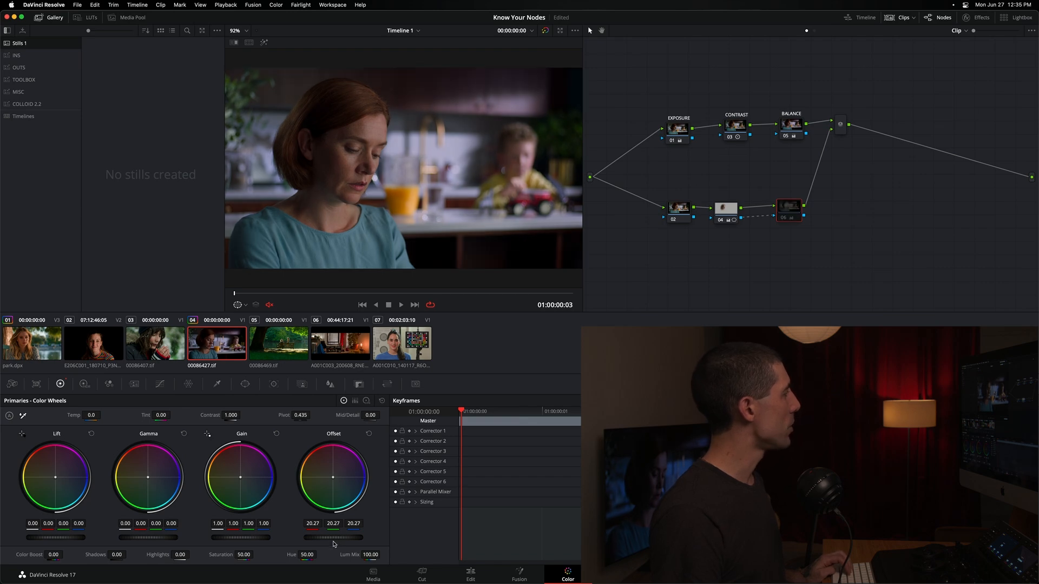
left_click(788, 207)
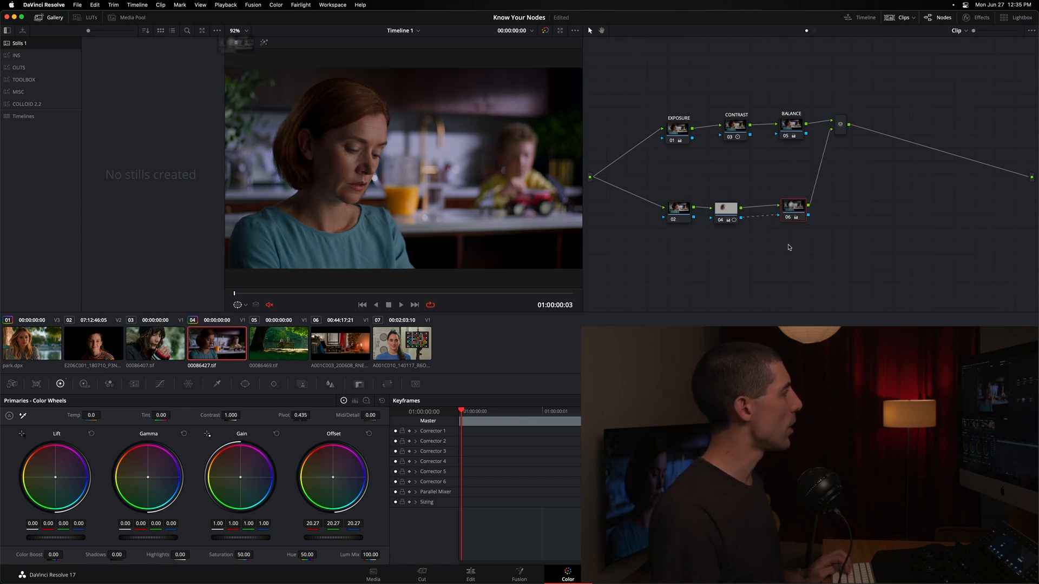